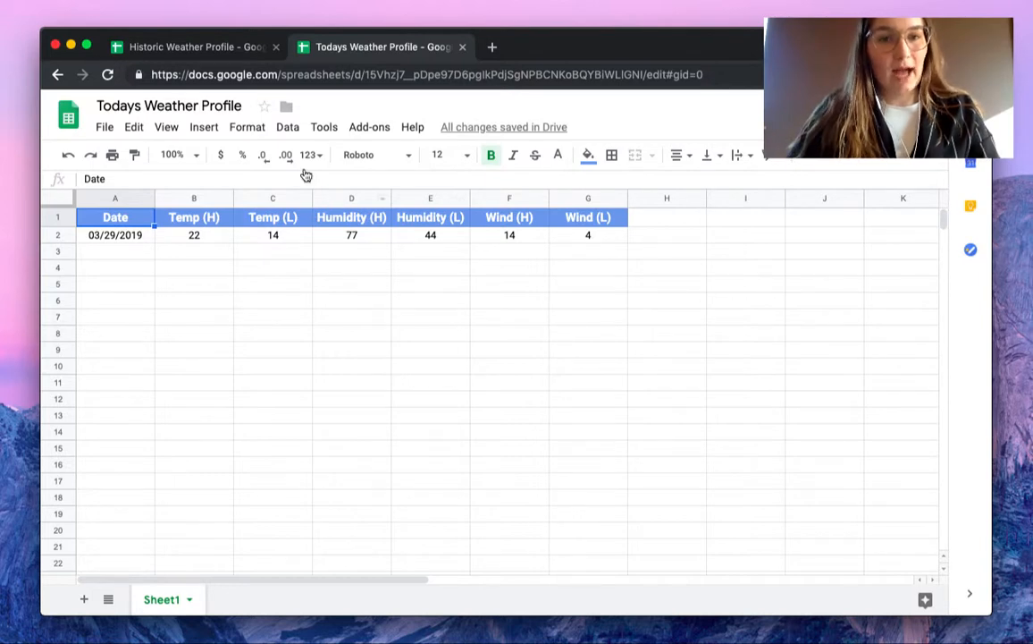
mouse_move(301, 312)
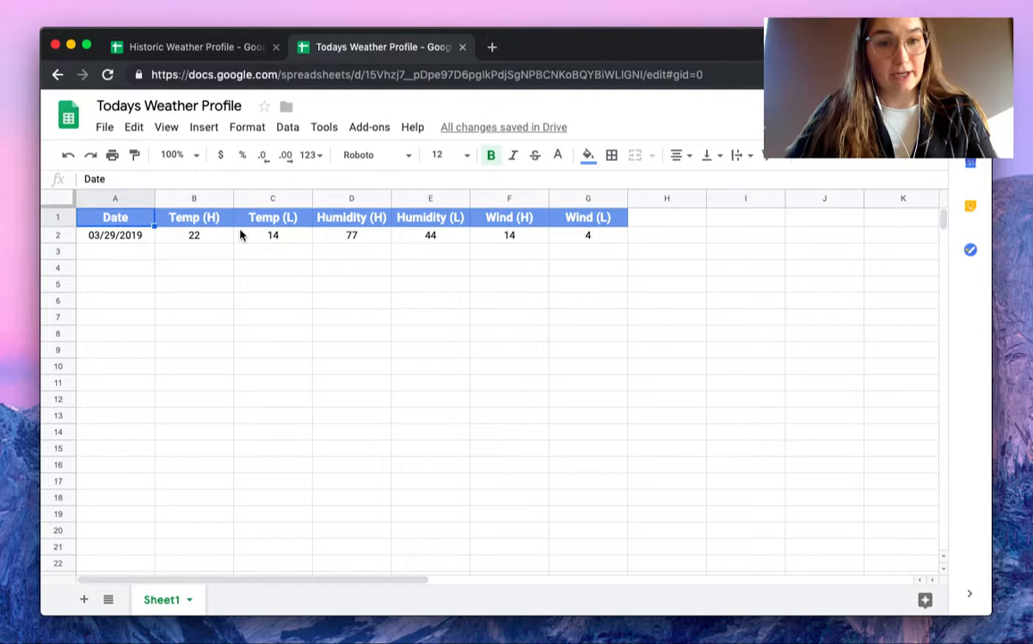
mouse_move(351, 235)
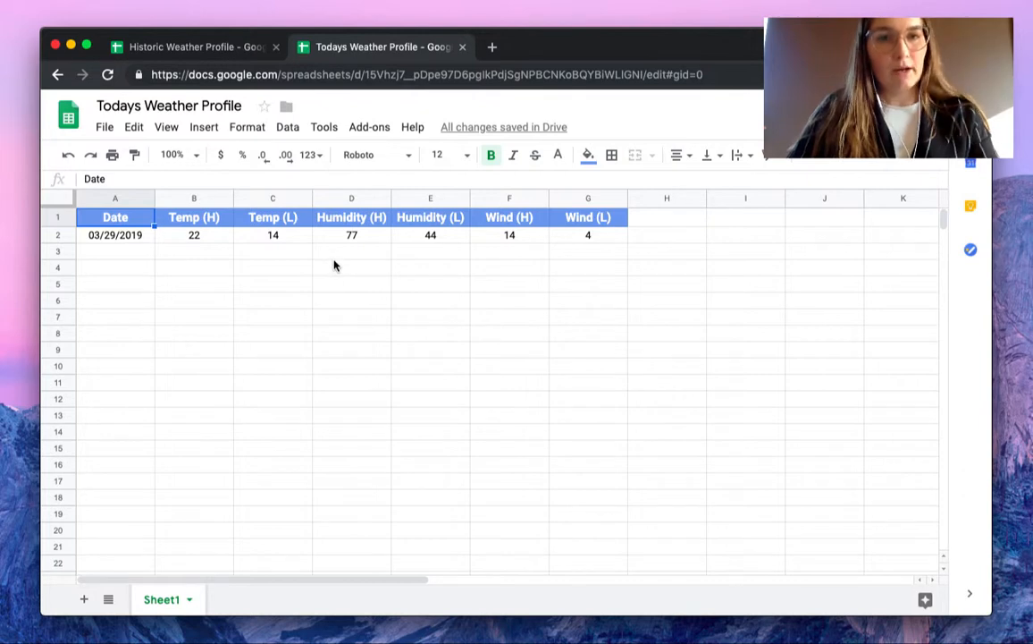
mouse_move(224, 46)
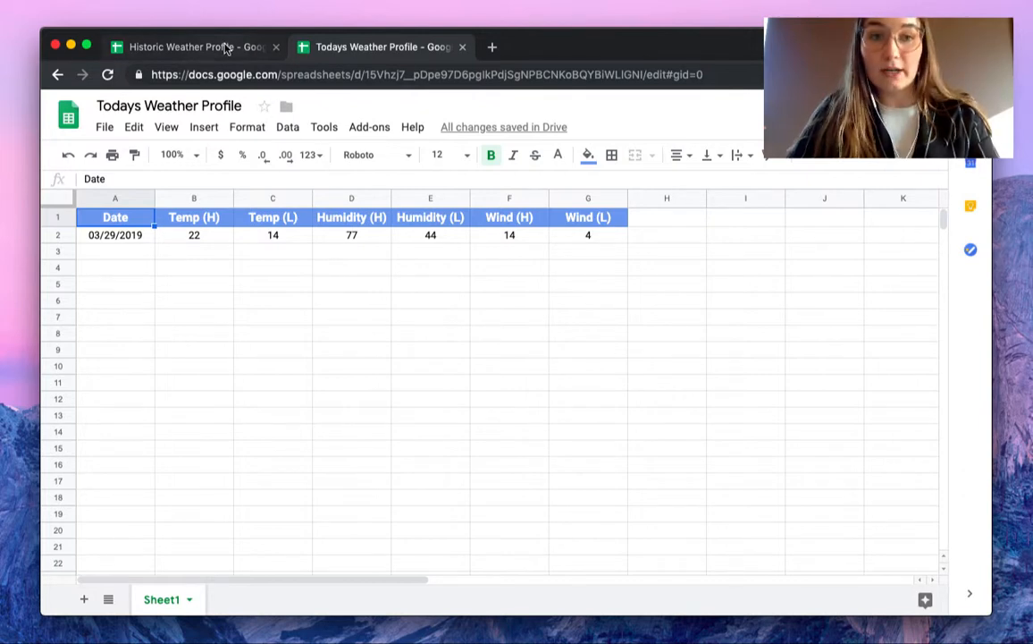
Switch to the blank Historic Weather Profile spreadsheet.
left_click(195, 46)
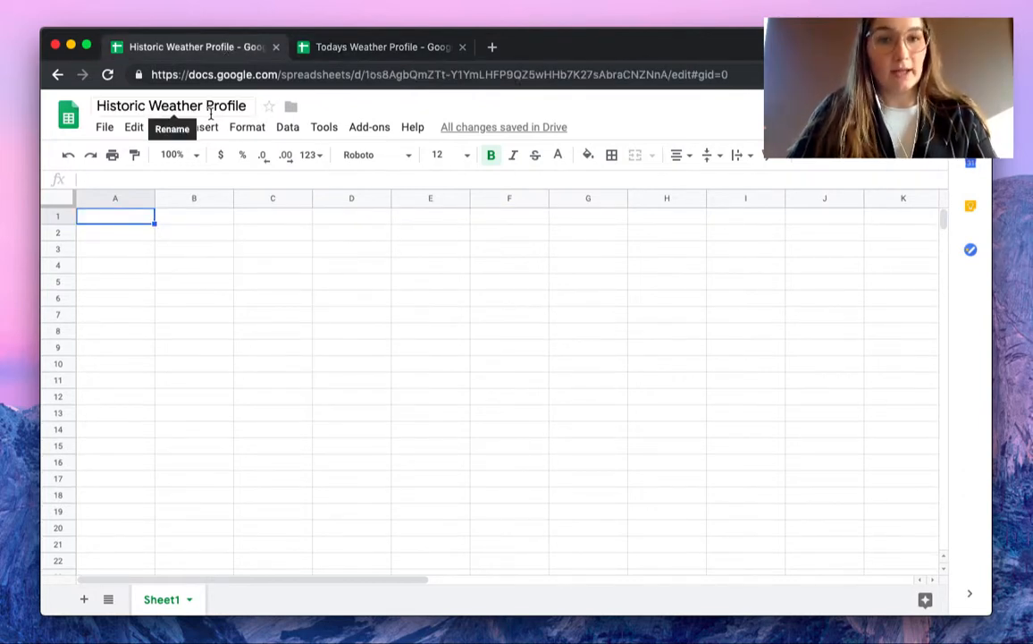
mouse_move(212, 235)
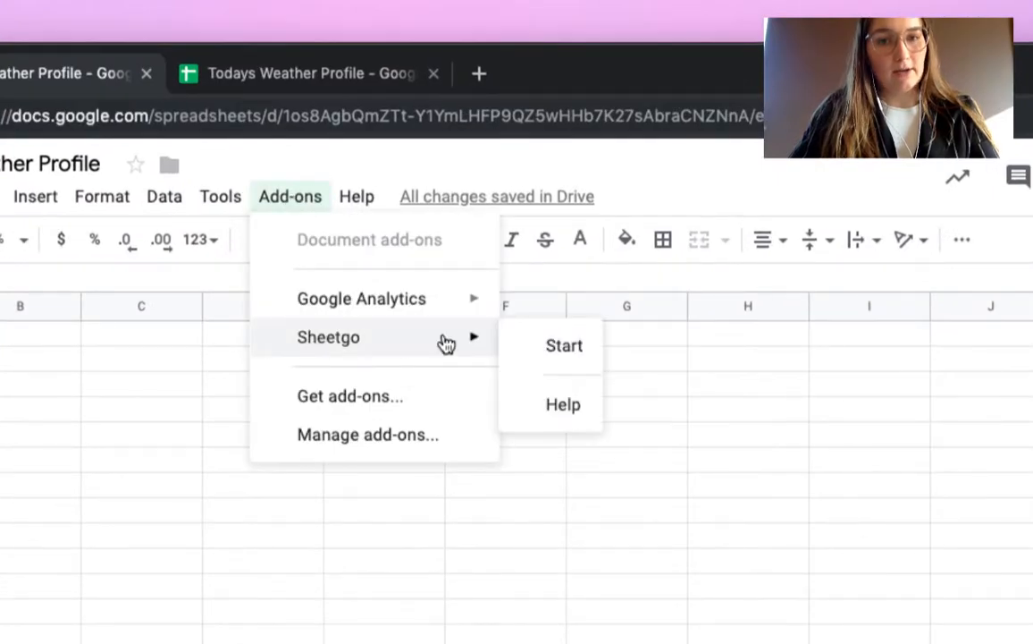
Start the Sheetgo add-on and begin a new Import data connection.
left_click(564, 346)
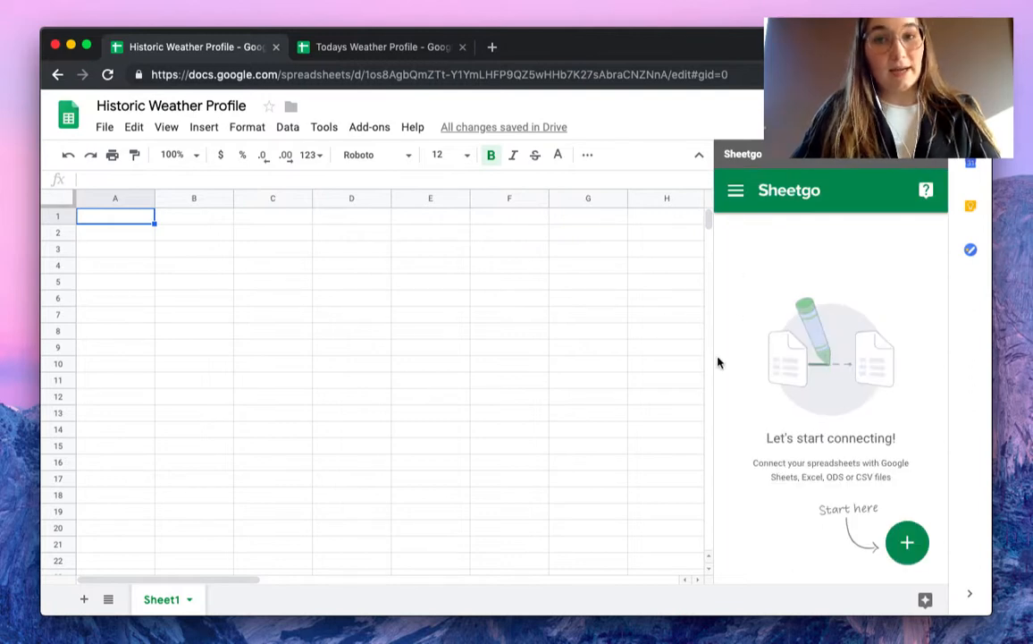
mouse_move(758, 397)
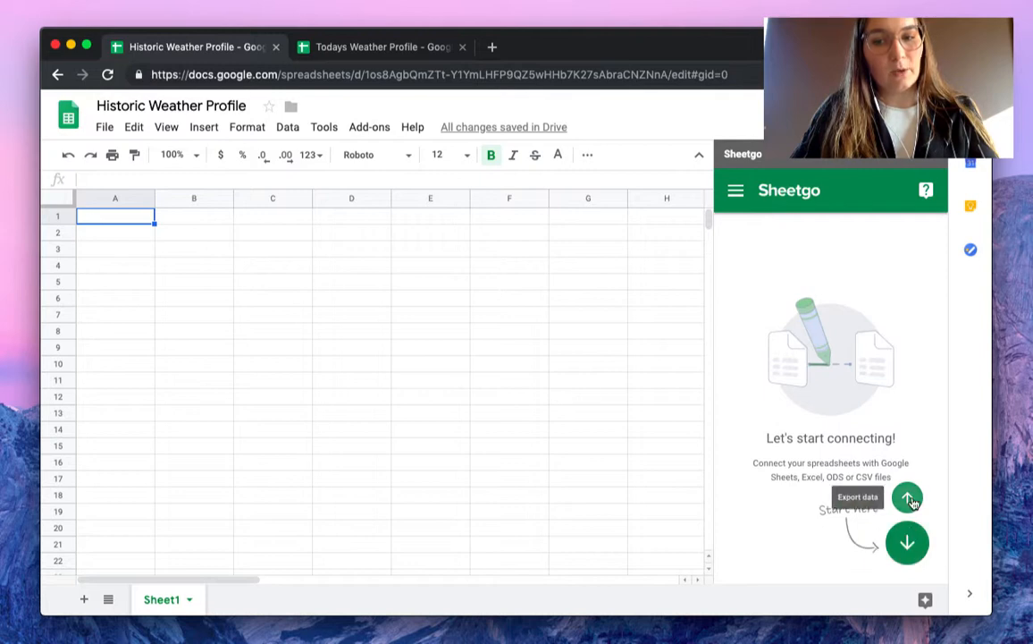
mouse_move(907, 542)
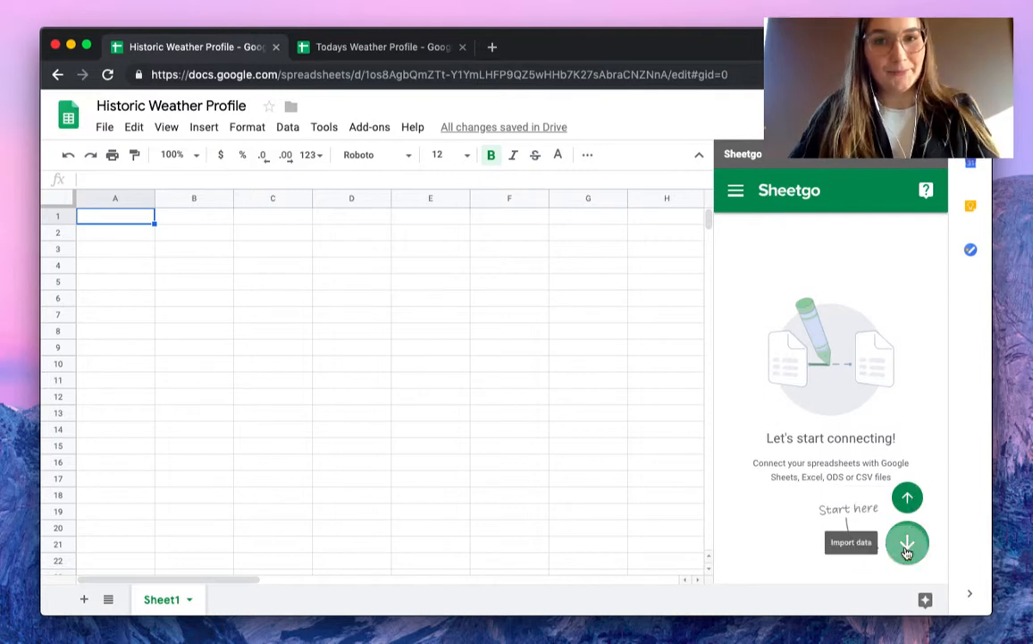
left_click(907, 543)
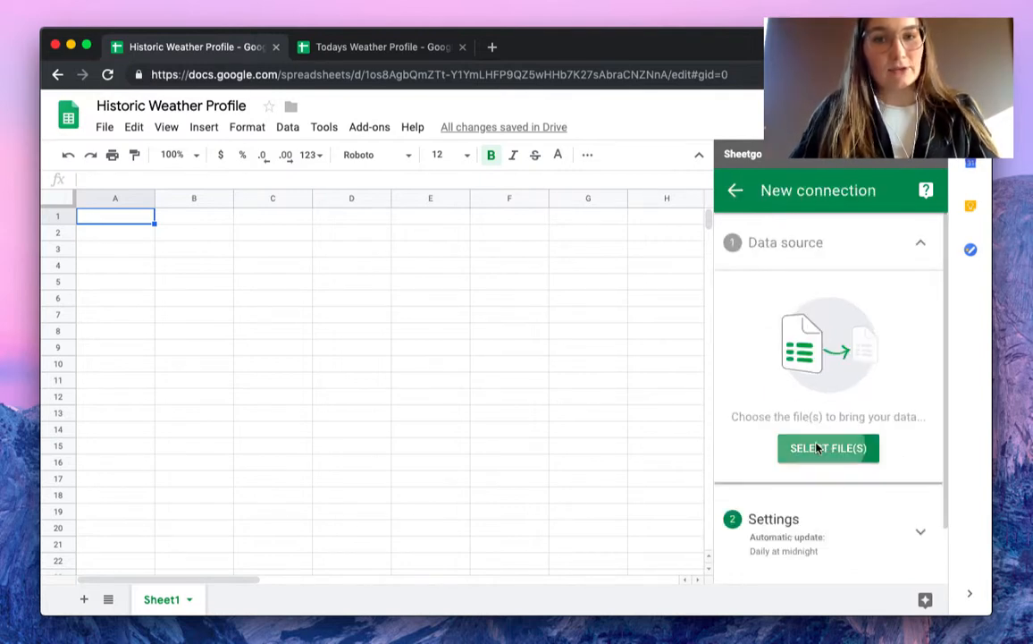
Select Todays Weather Profile from Spreadsheets as the import source file.
left_click(828, 448)
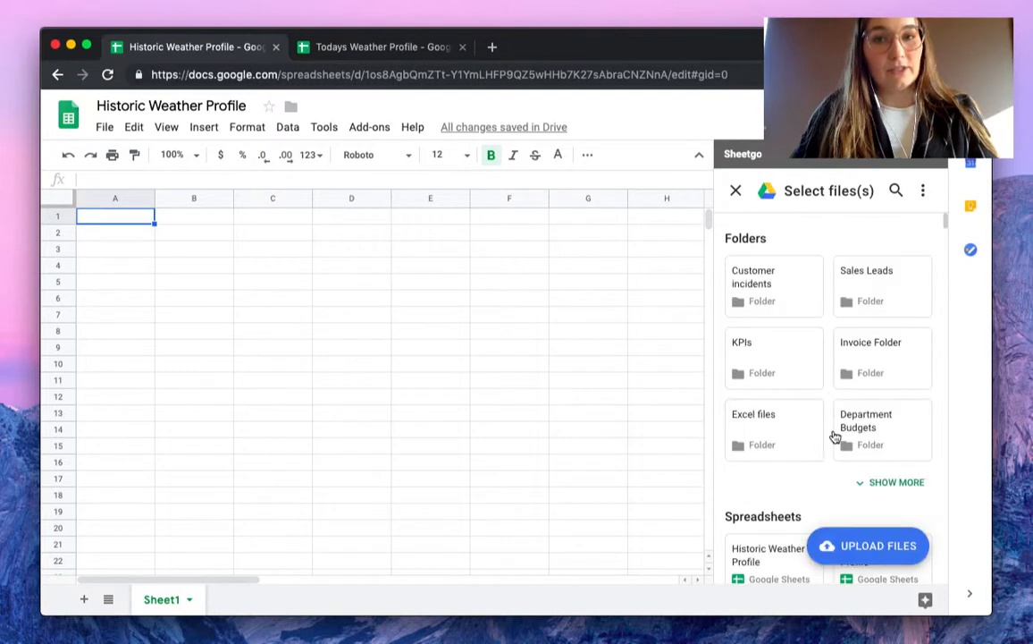
scroll("down", 3)
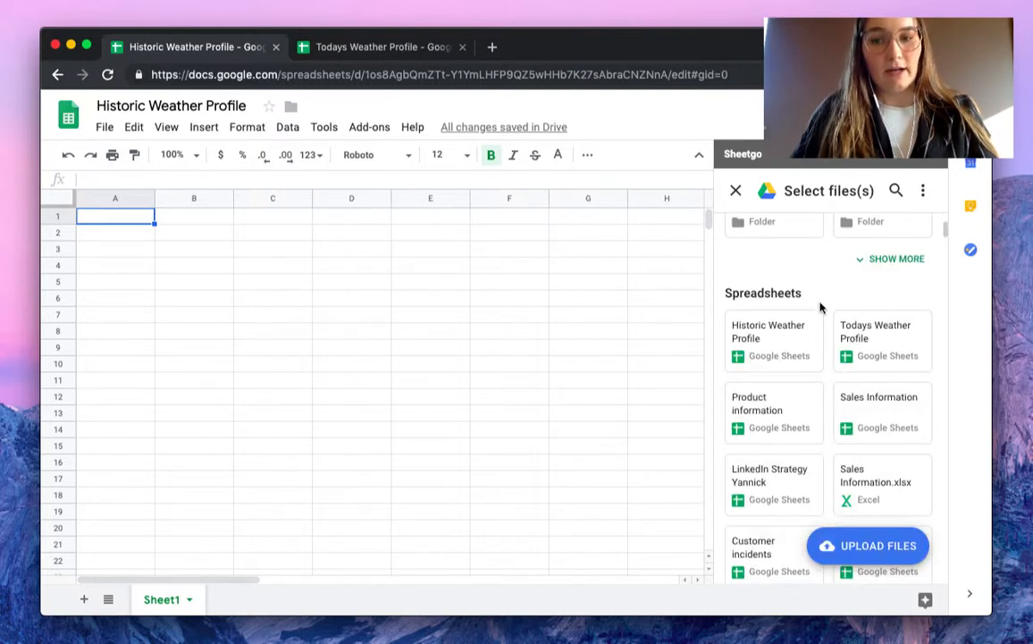
mouse_move(945, 298)
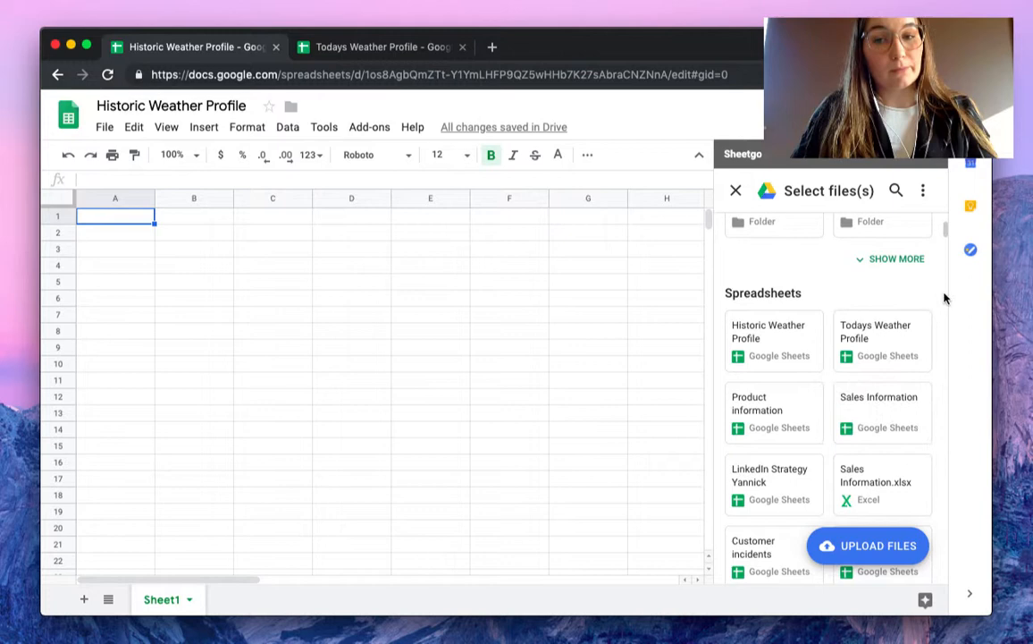
mouse_move(882, 340)
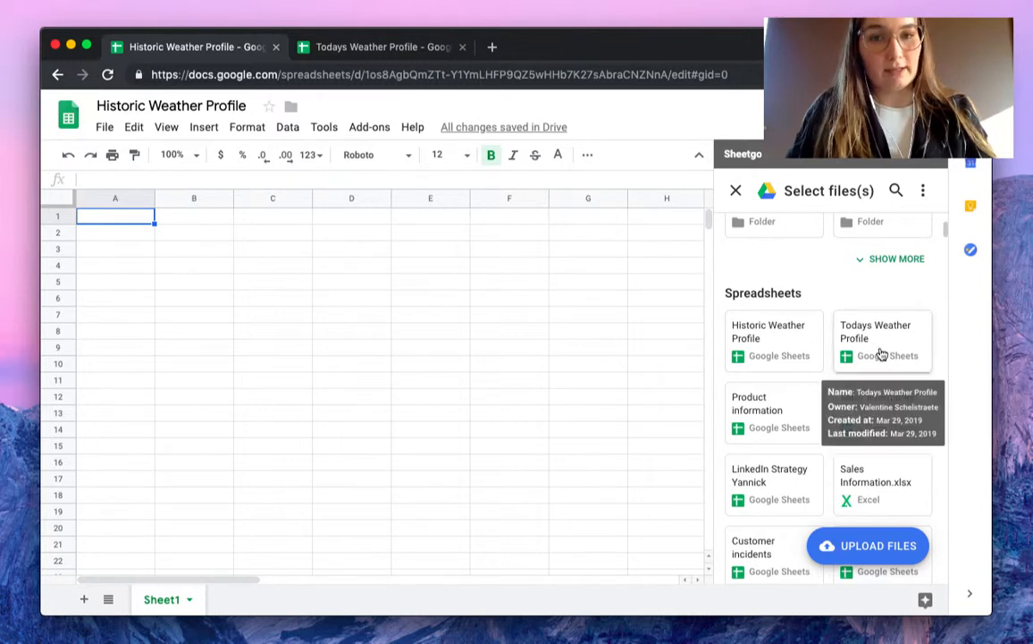
left_click(881, 340)
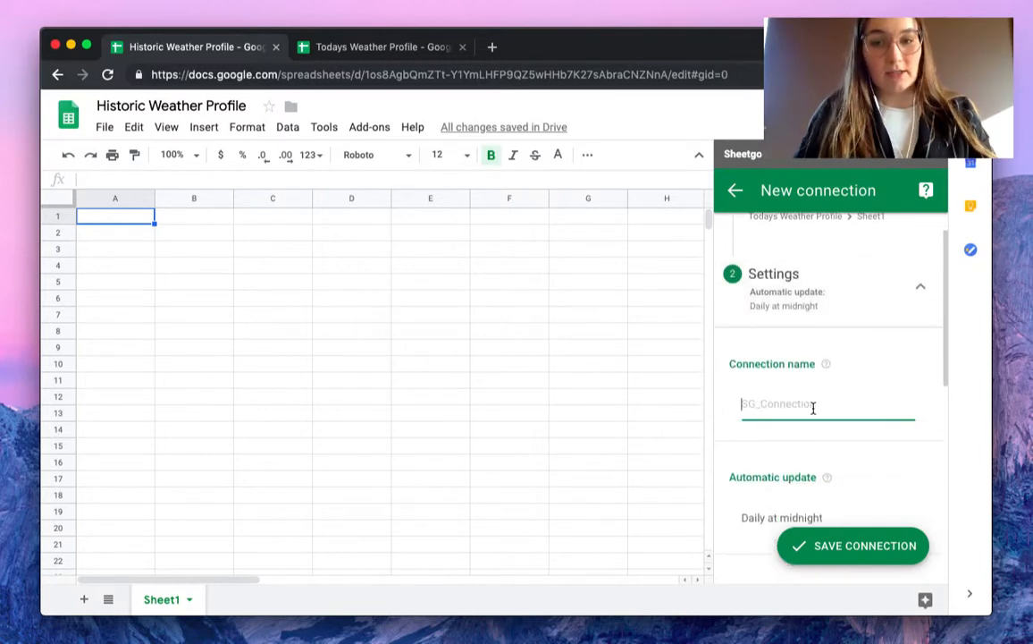
type("Historic")
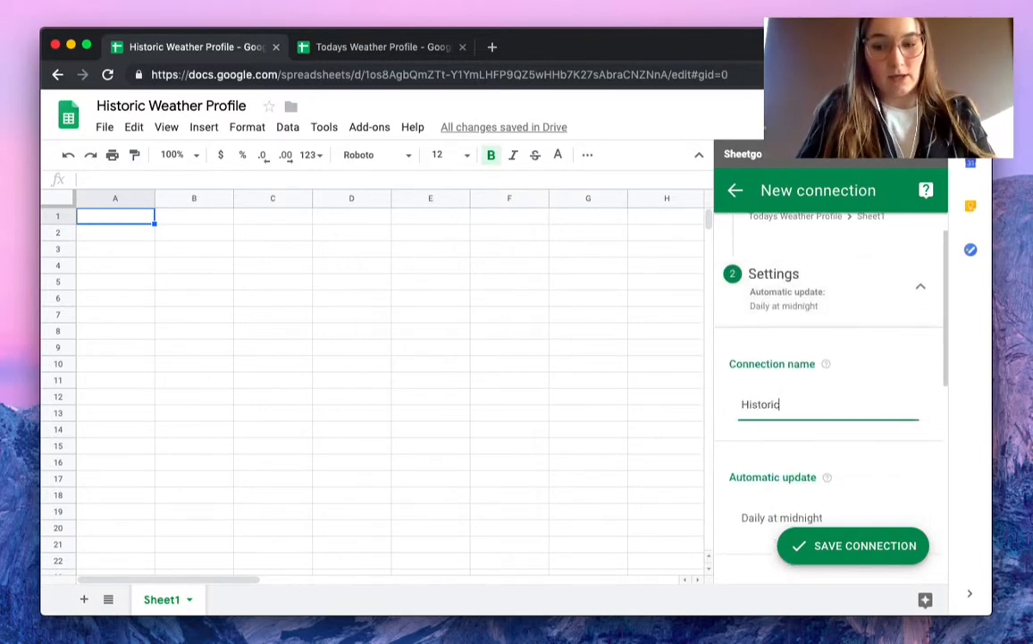
type("_Weather")
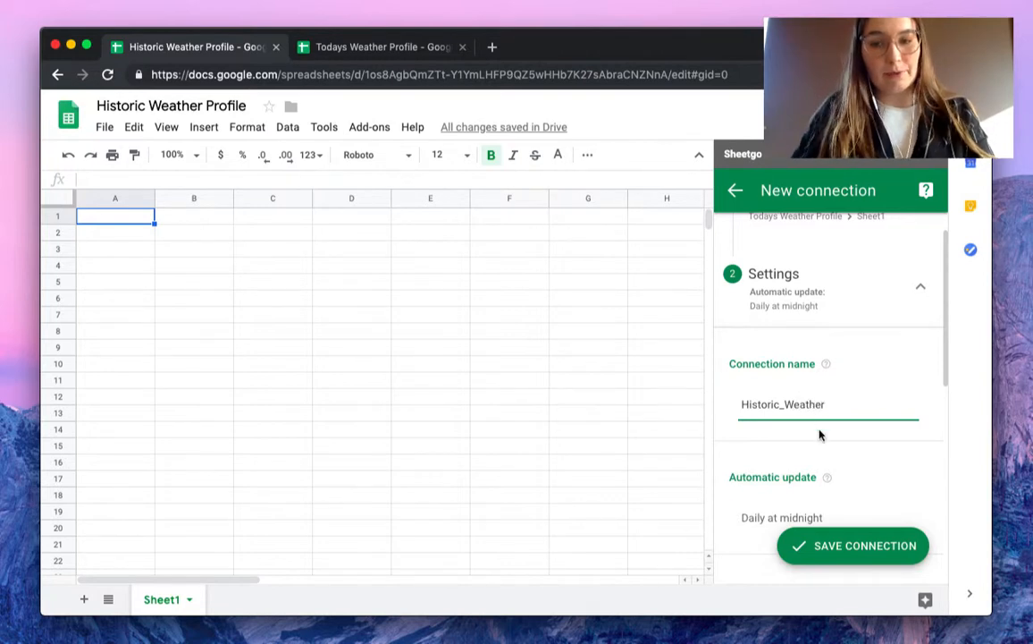
scroll("down", 3)
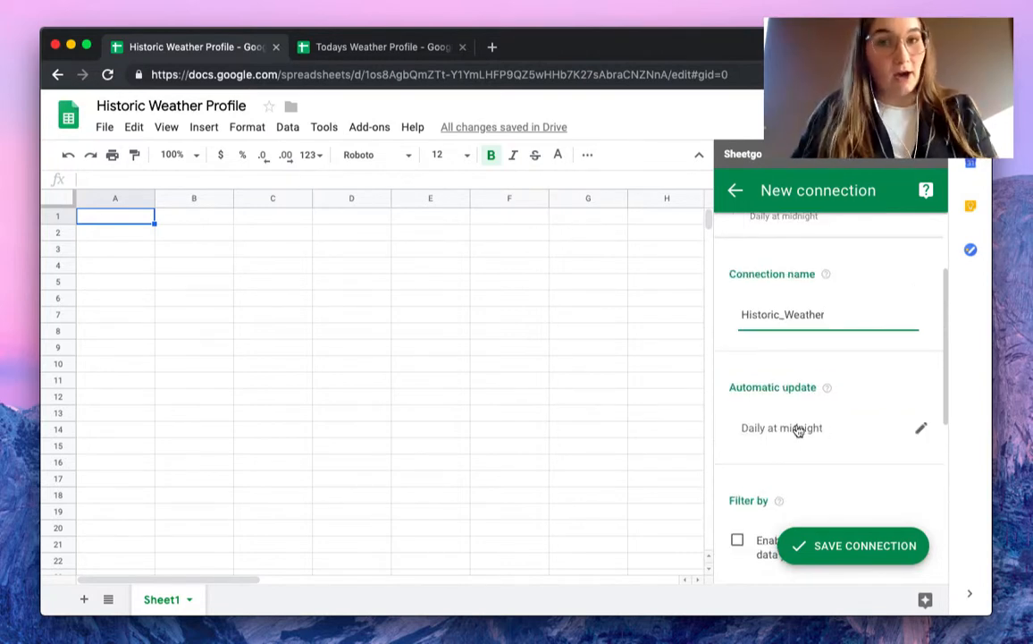
mouse_move(839, 433)
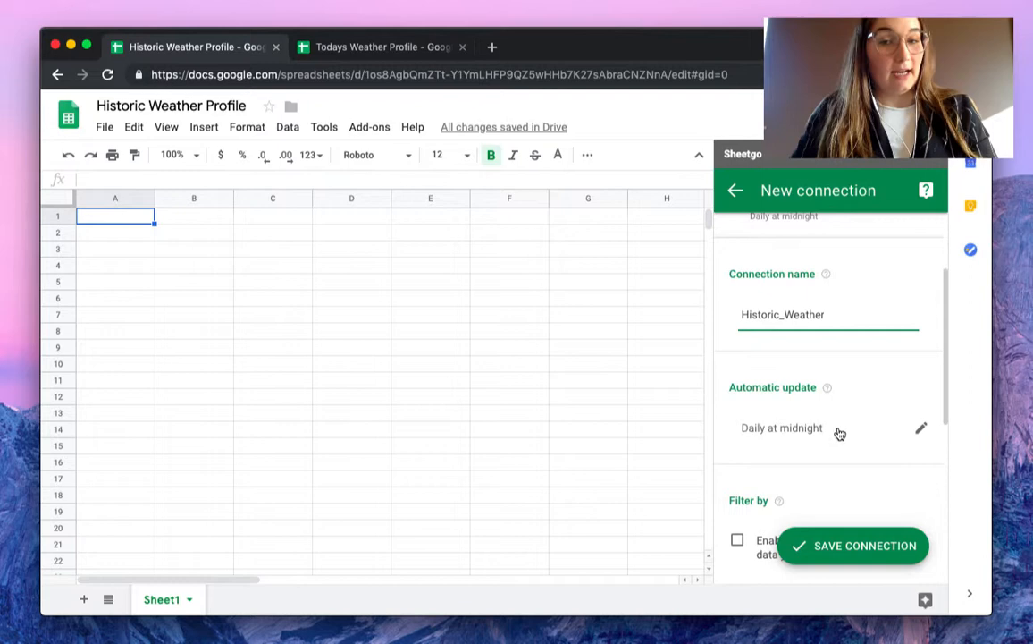
scroll("down", 3)
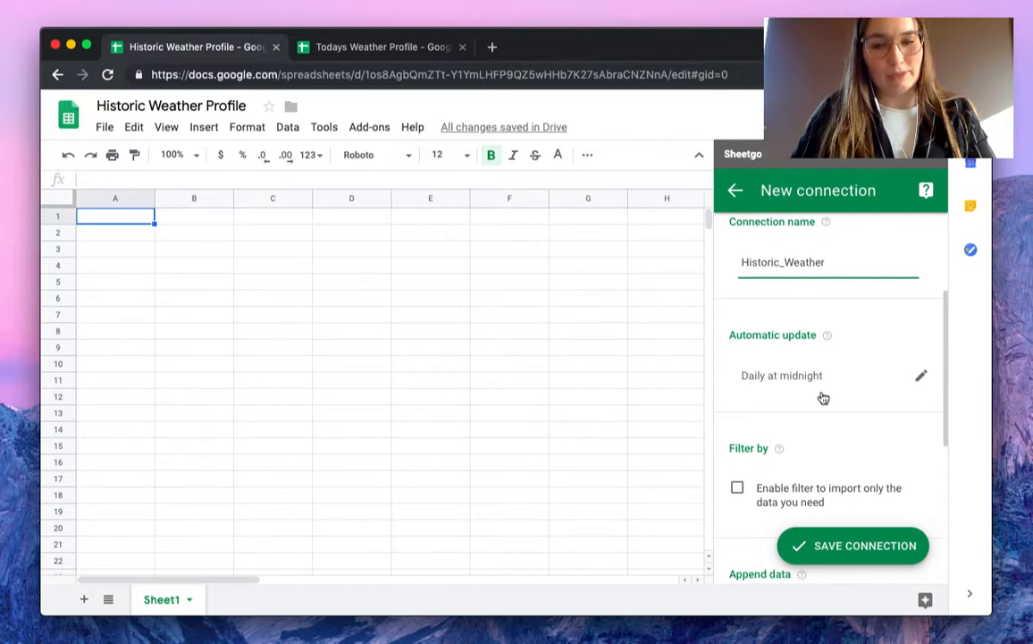
scroll("down", 3)
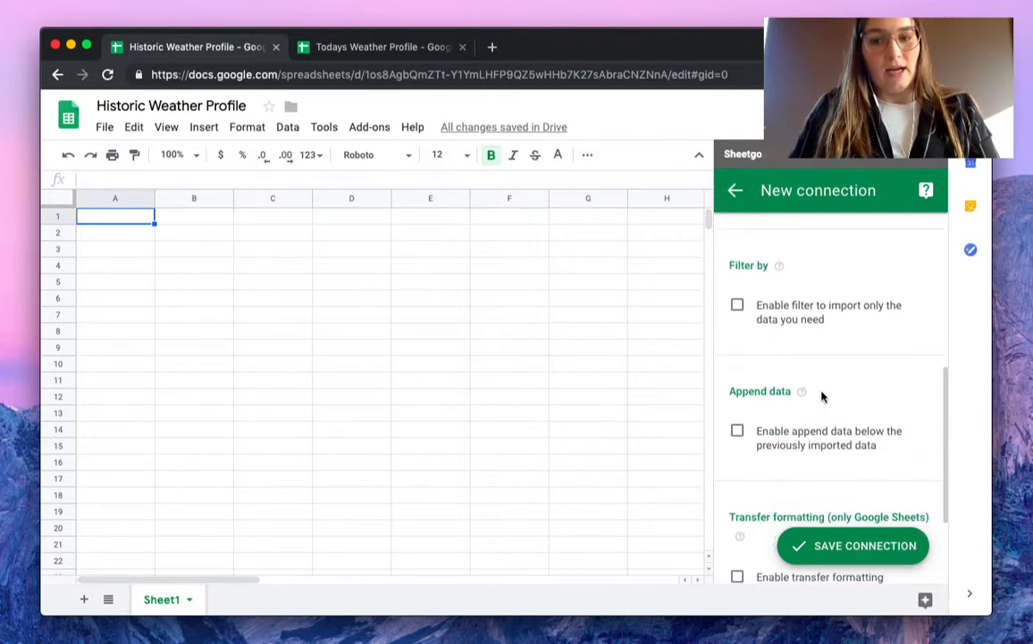
mouse_move(822, 444)
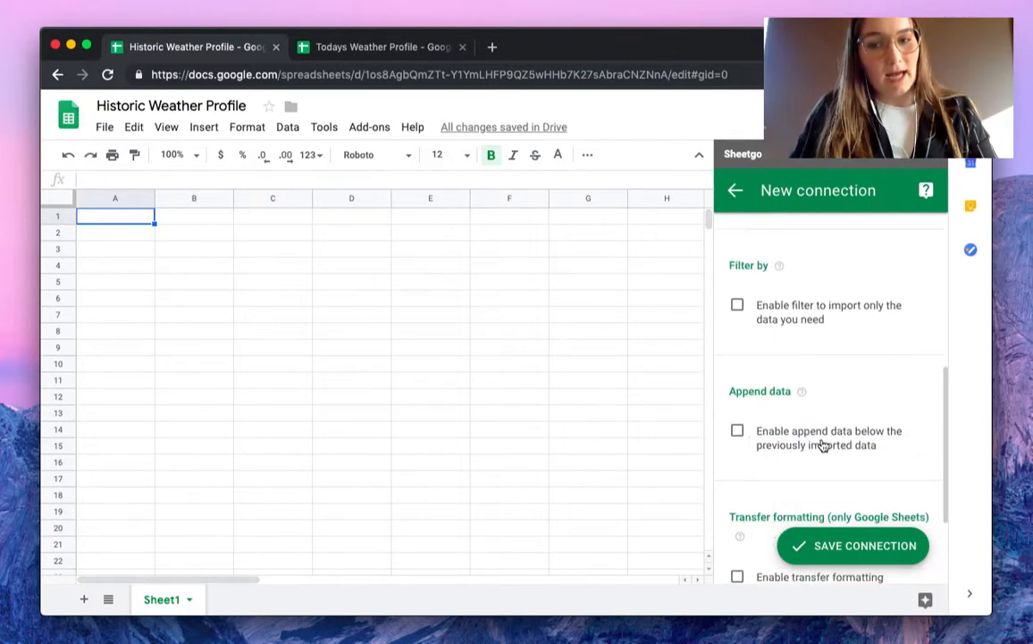
Enable appending below previous imports and transfer formatting, dismissing the formatting warning.
left_click(737, 430)
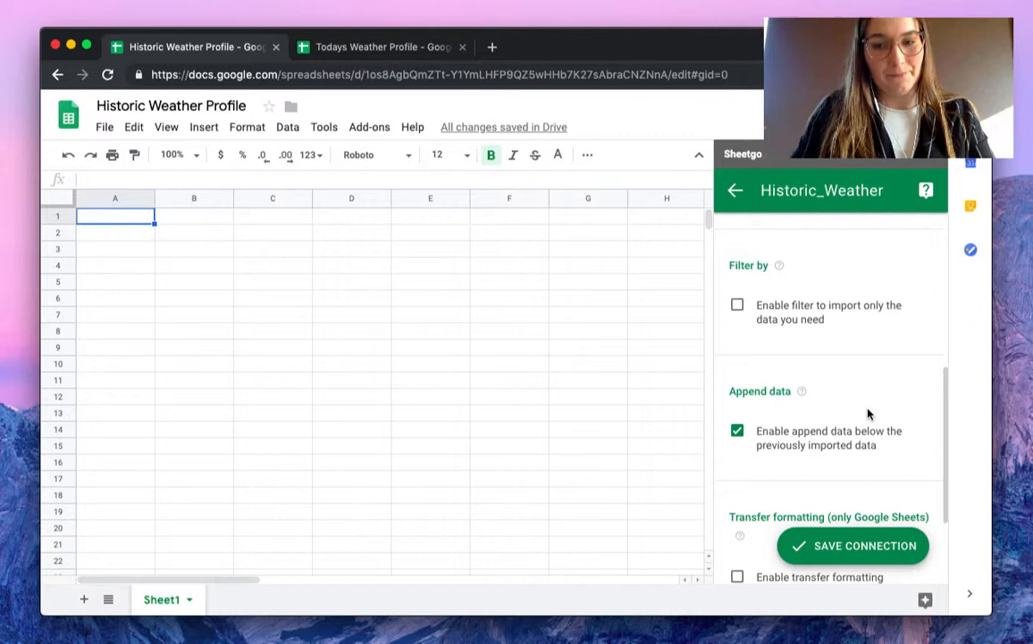
scroll("down", 3)
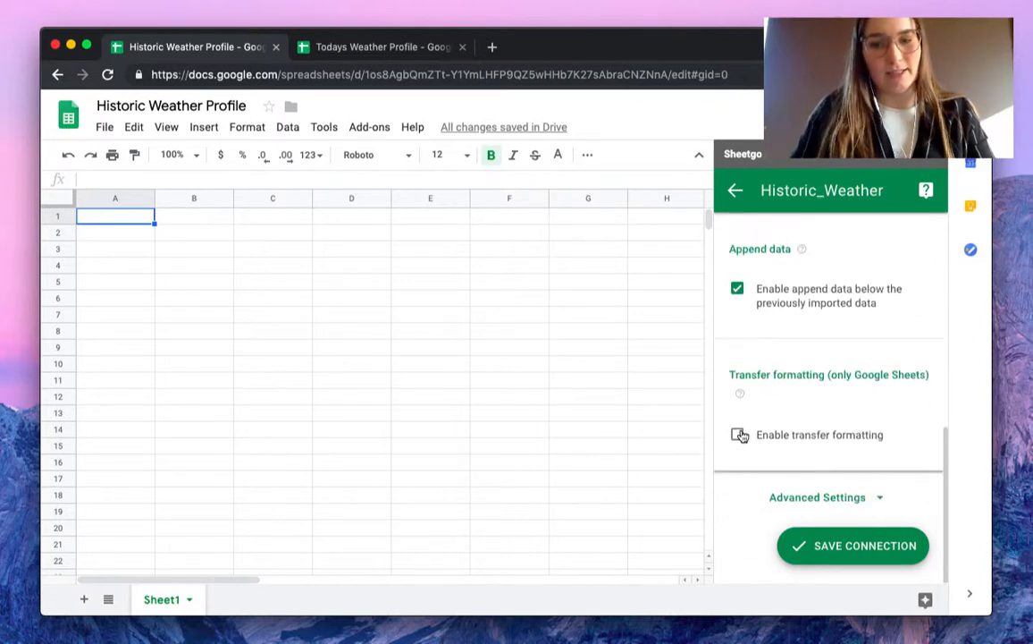
left_click(738, 435)
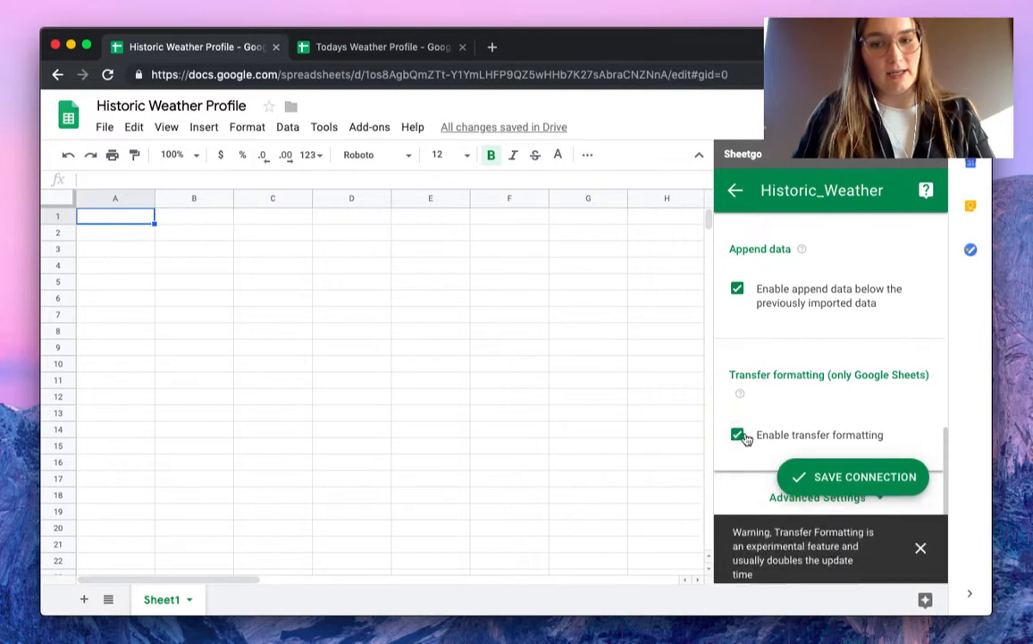
left_click(921, 548)
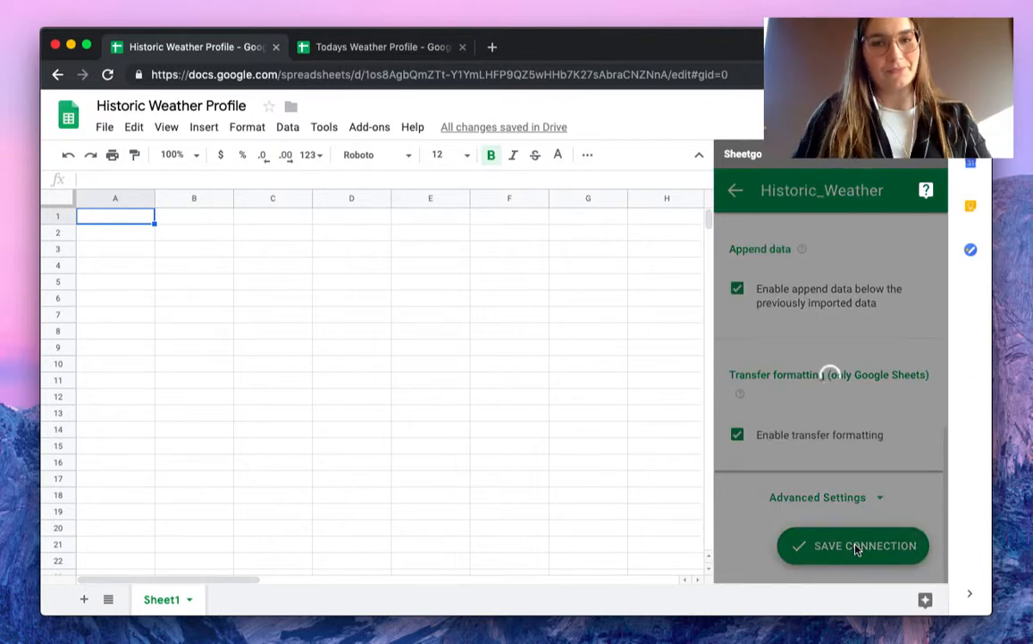
Save the connection and open the Historic_Weather tab showing the 03/29/2019 row.
left_click(853, 545)
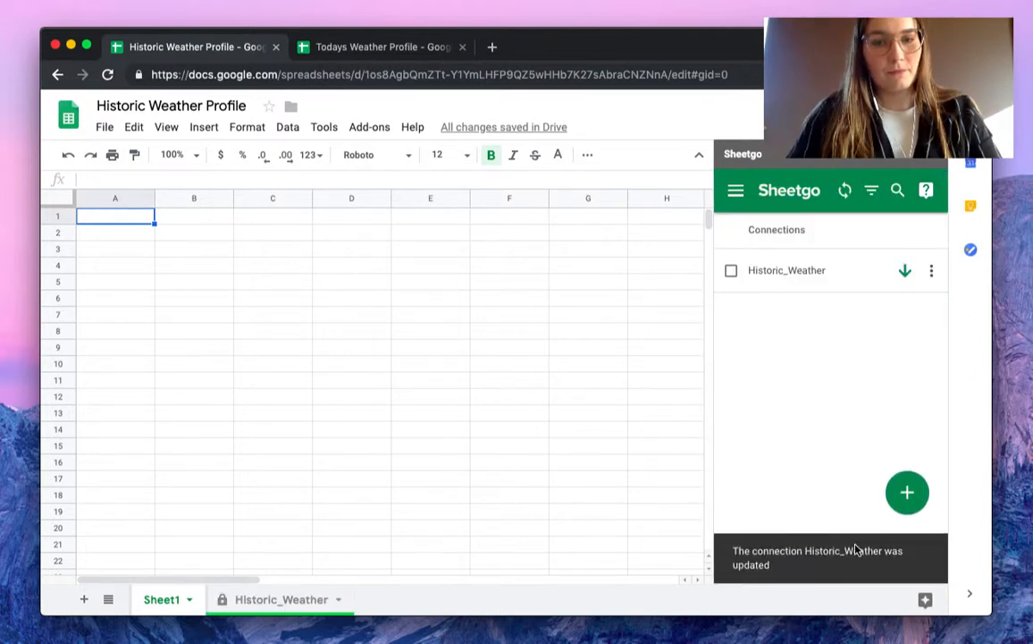
mouse_move(717, 380)
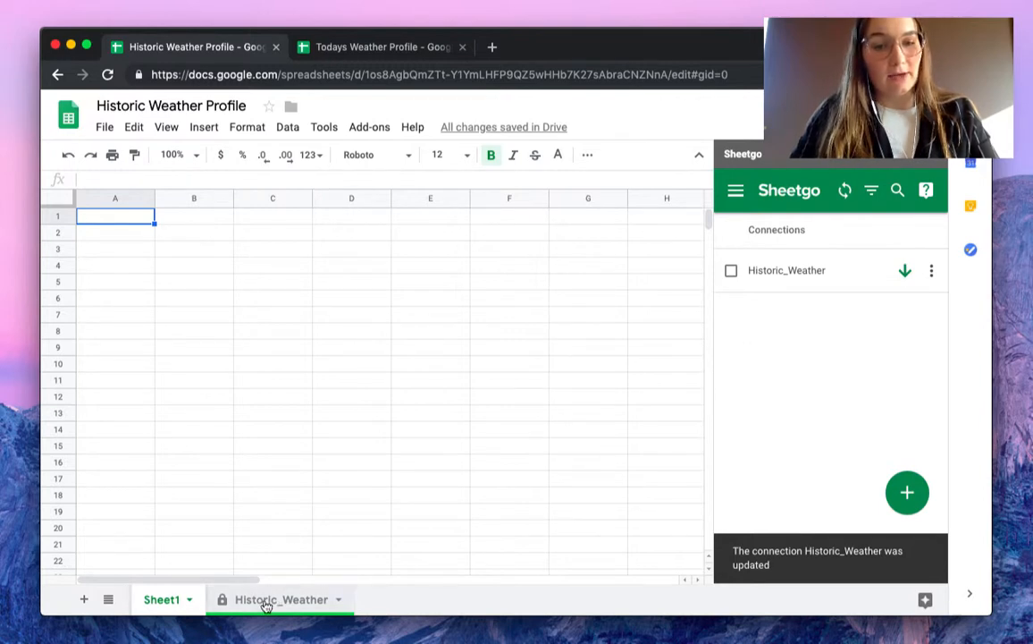
left_click(281, 598)
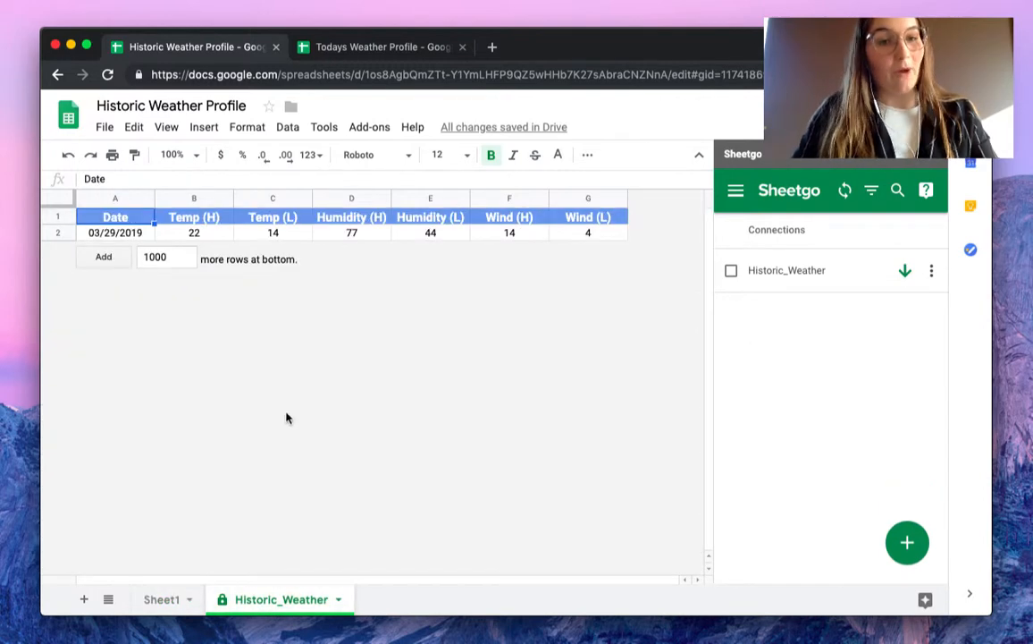
mouse_move(447, 296)
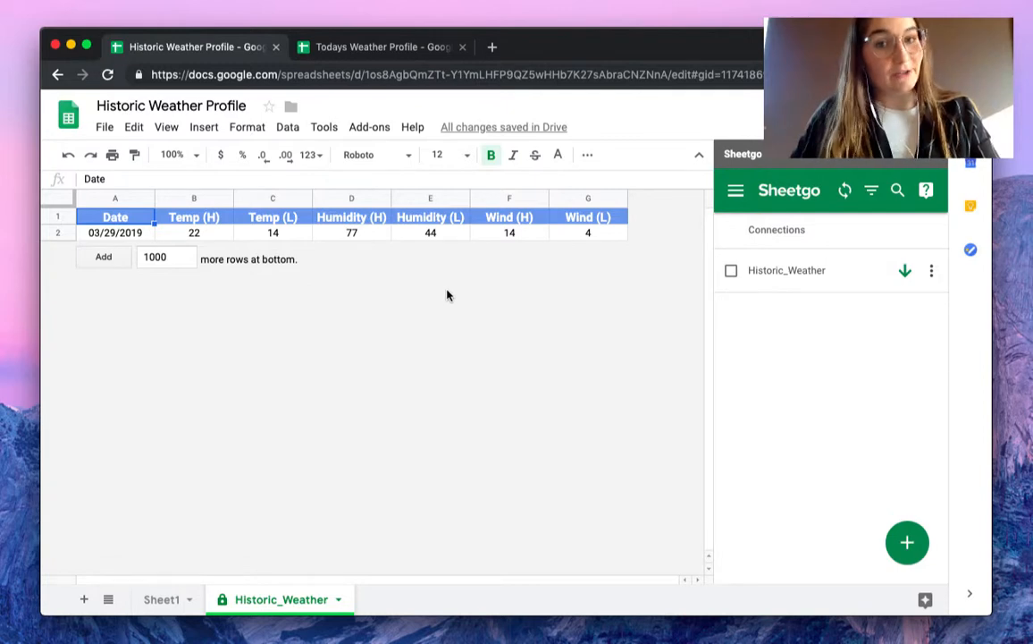
mouse_move(545, 300)
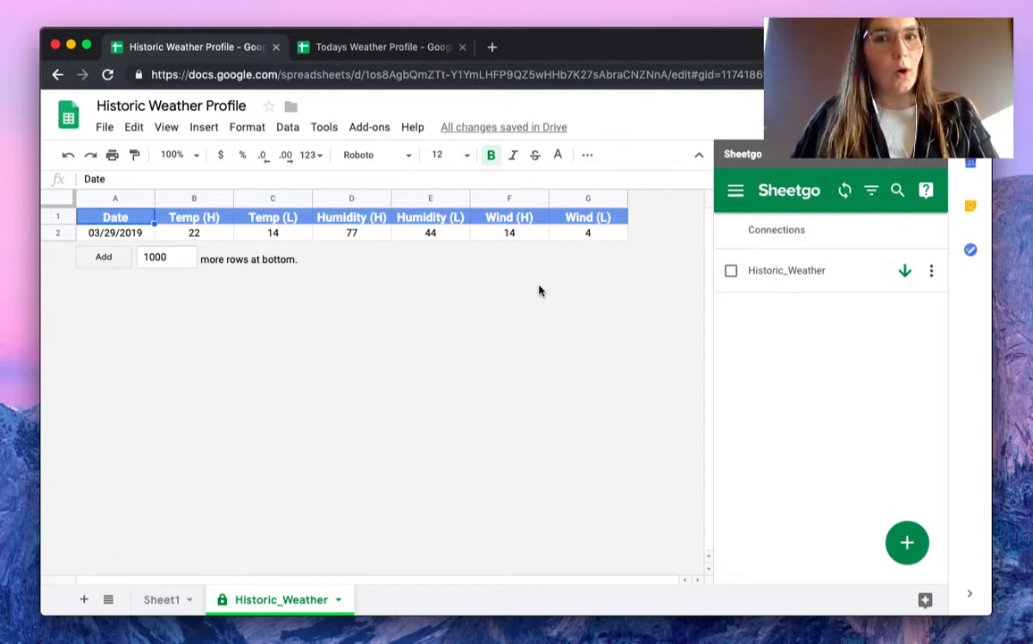
mouse_move(681, 296)
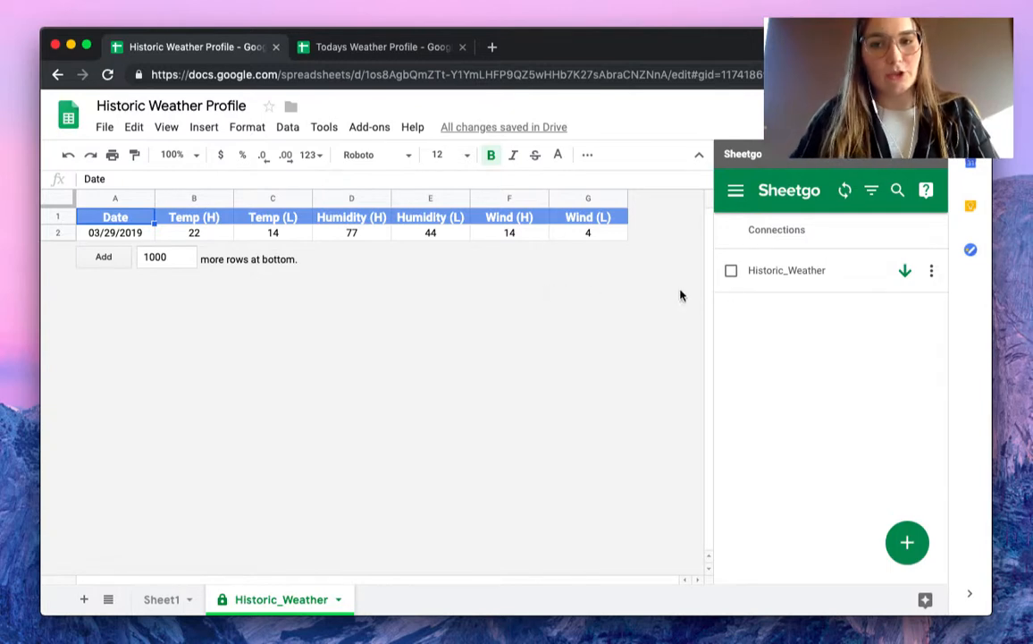
Refresh Historic_Weather in the connections list to append a second 03/29/2019 row.
left_click(905, 270)
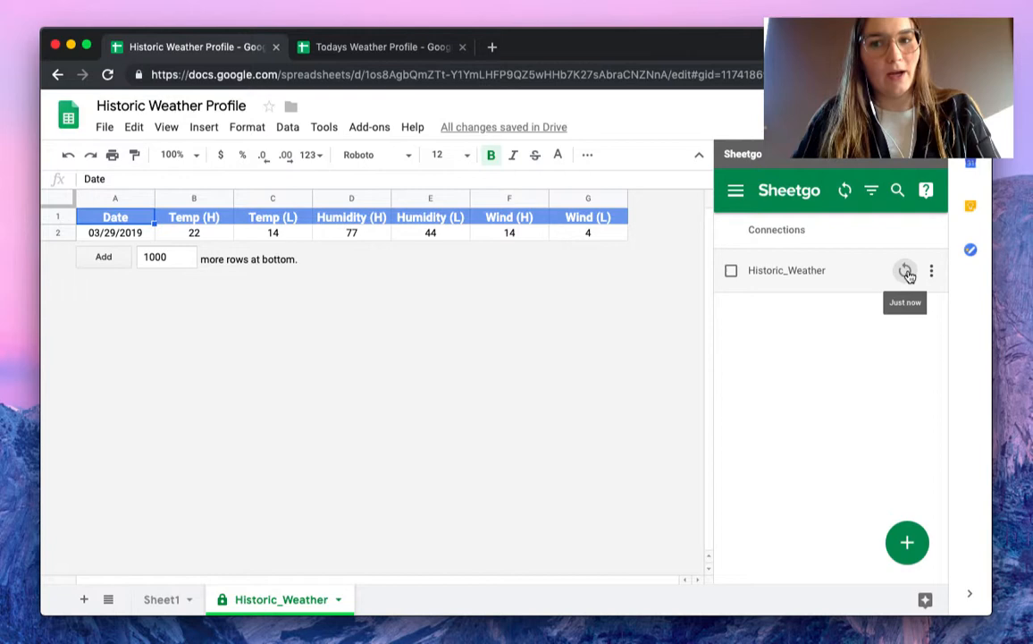
left_click(906, 270)
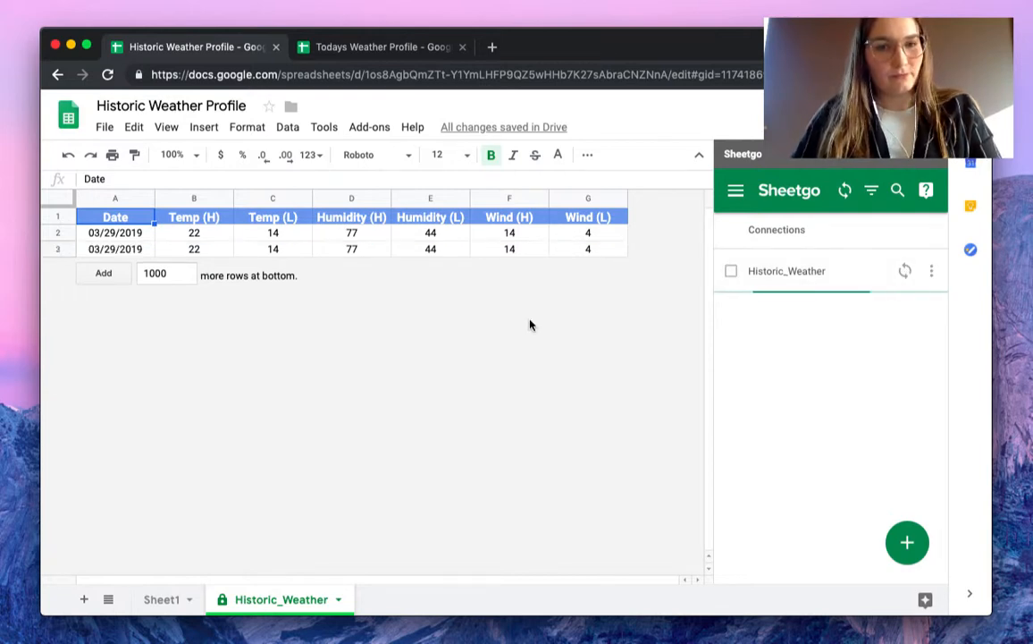
mouse_move(451, 259)
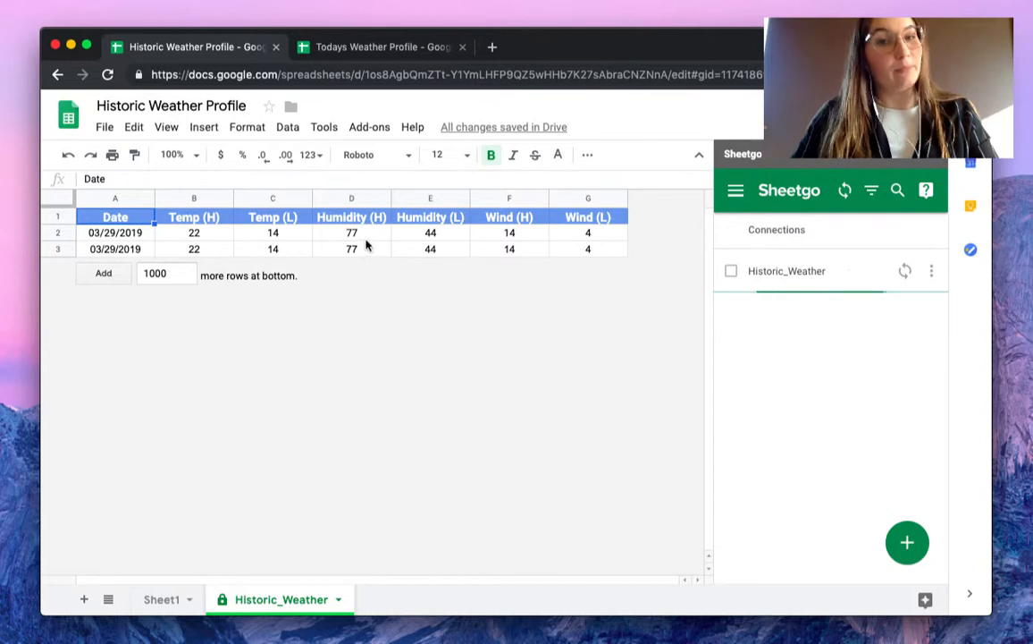
mouse_move(387, 267)
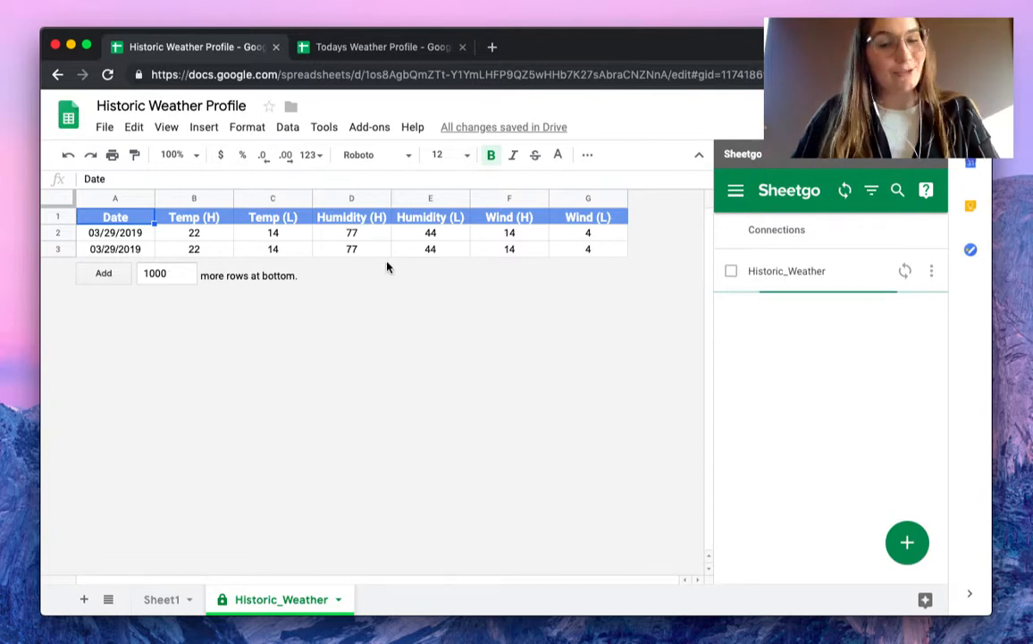